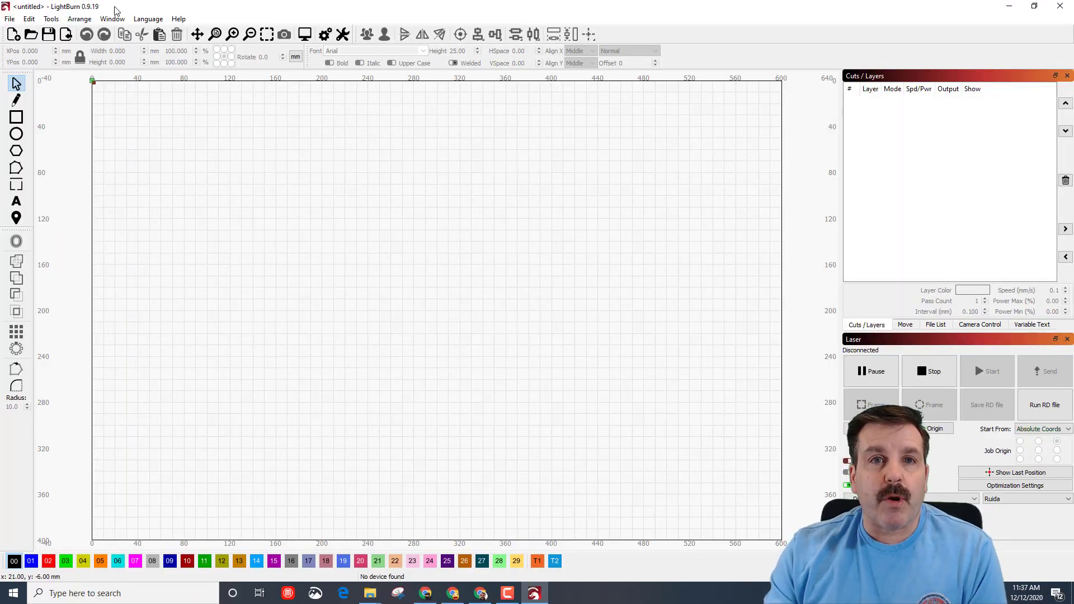
pyautogui.moveTo(149, 206)
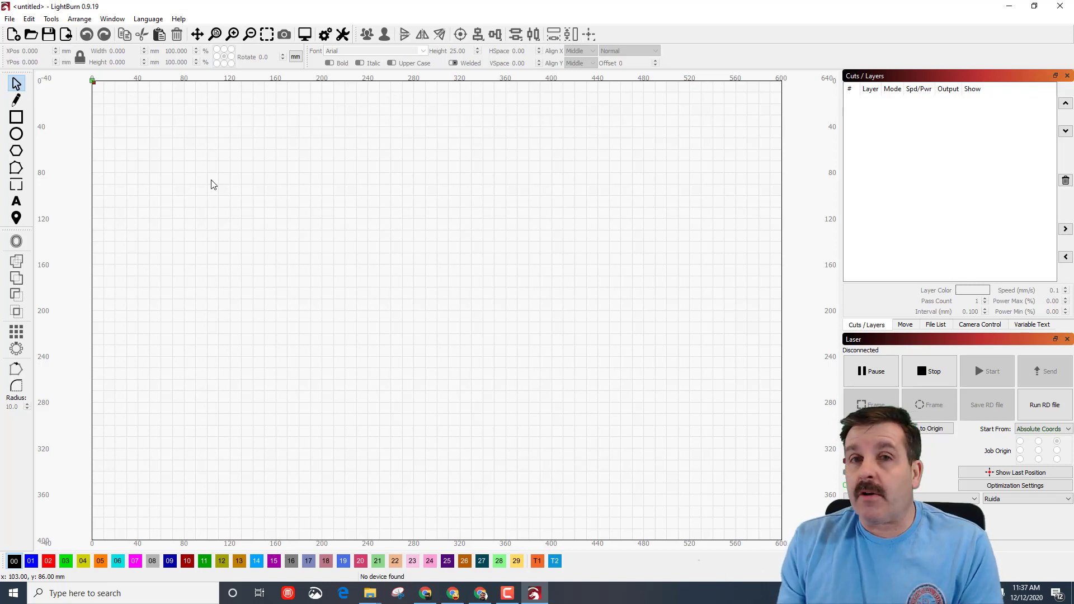
pyautogui.moveTo(223, 161)
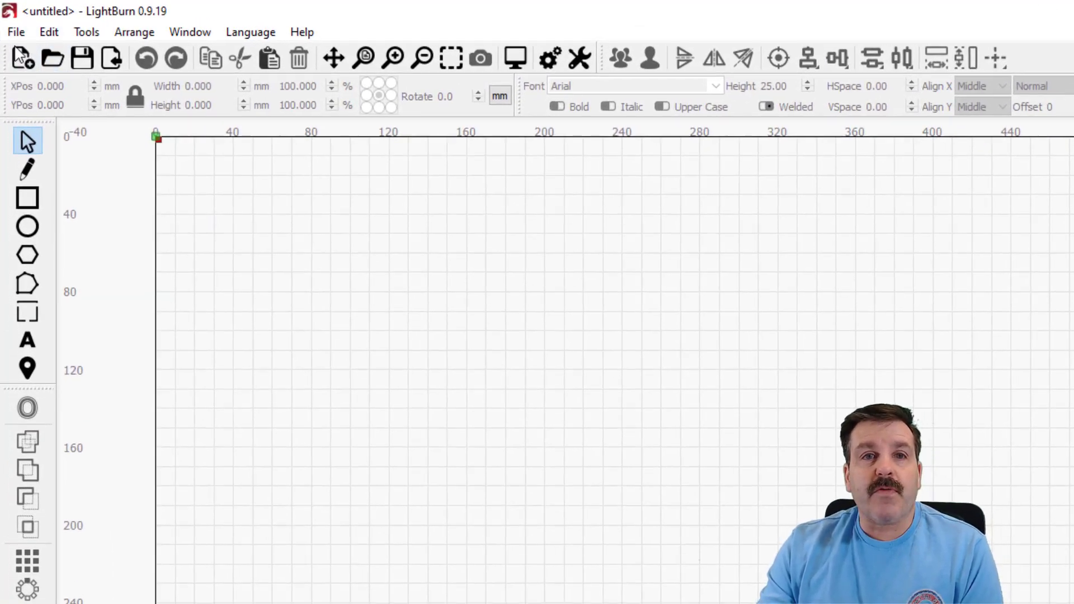
# Open the File menu on the empty untitled project.
pyautogui.click(16, 32)
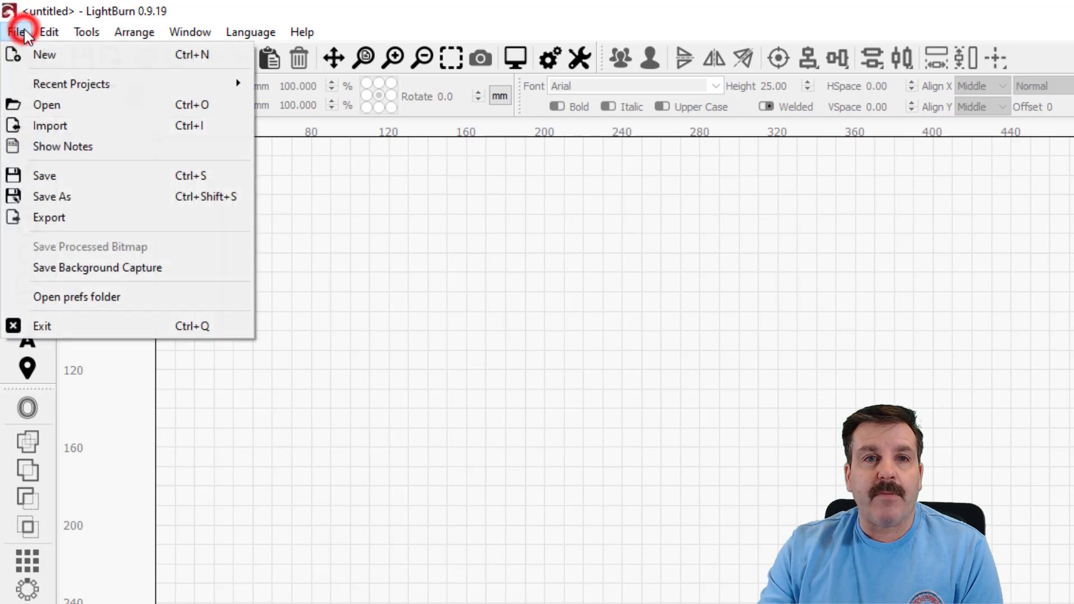
pyautogui.moveTo(83, 131)
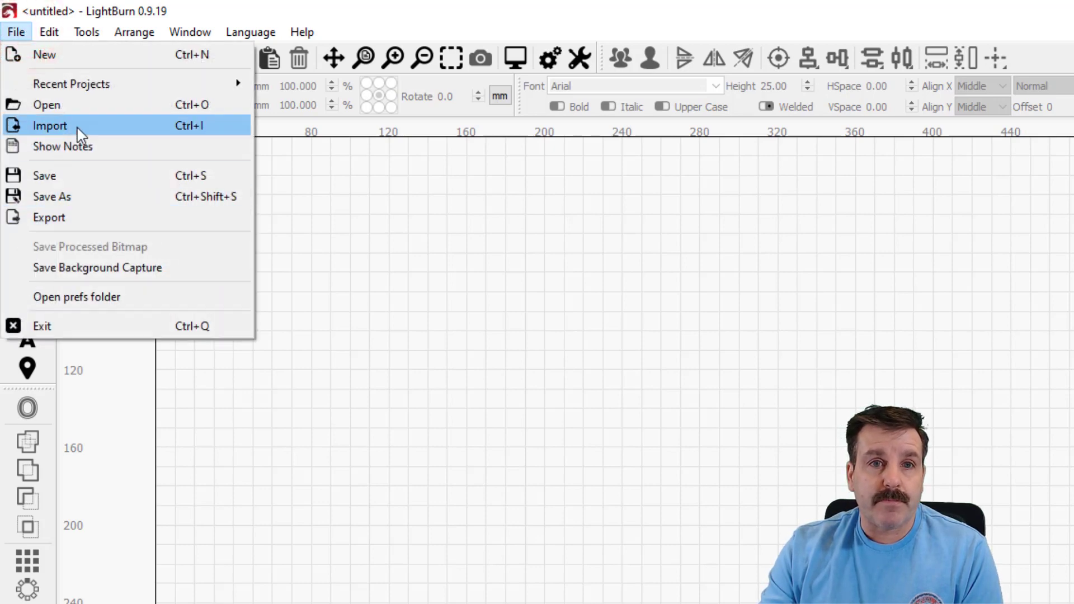
# Import the Ana script design into the project.
pyautogui.click(49, 125)
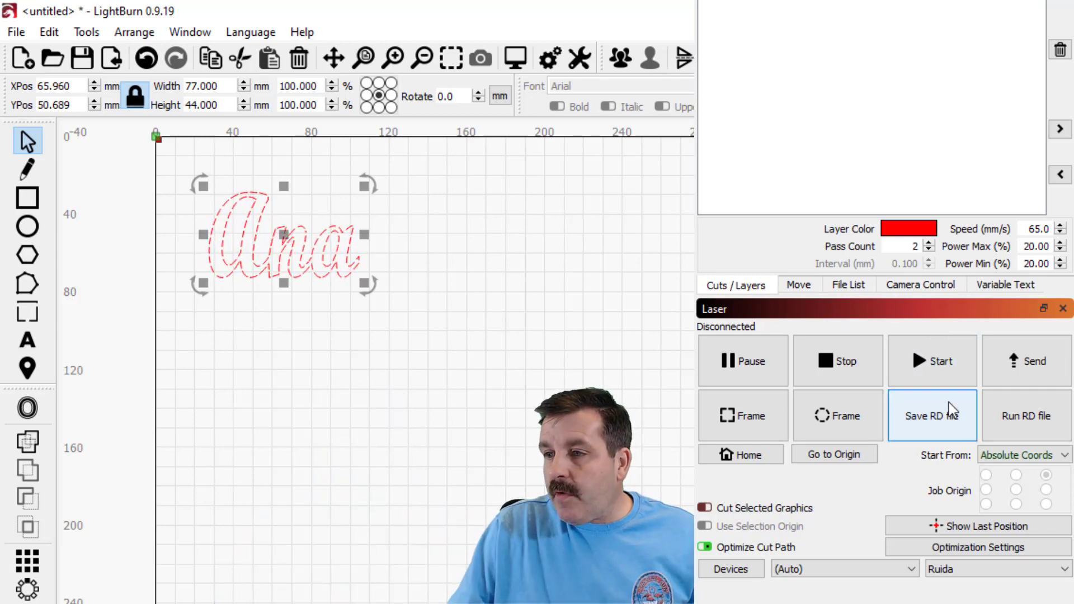
# Save the job as RD file 'ana3.rd' on drive D:.
pyautogui.click(932, 416)
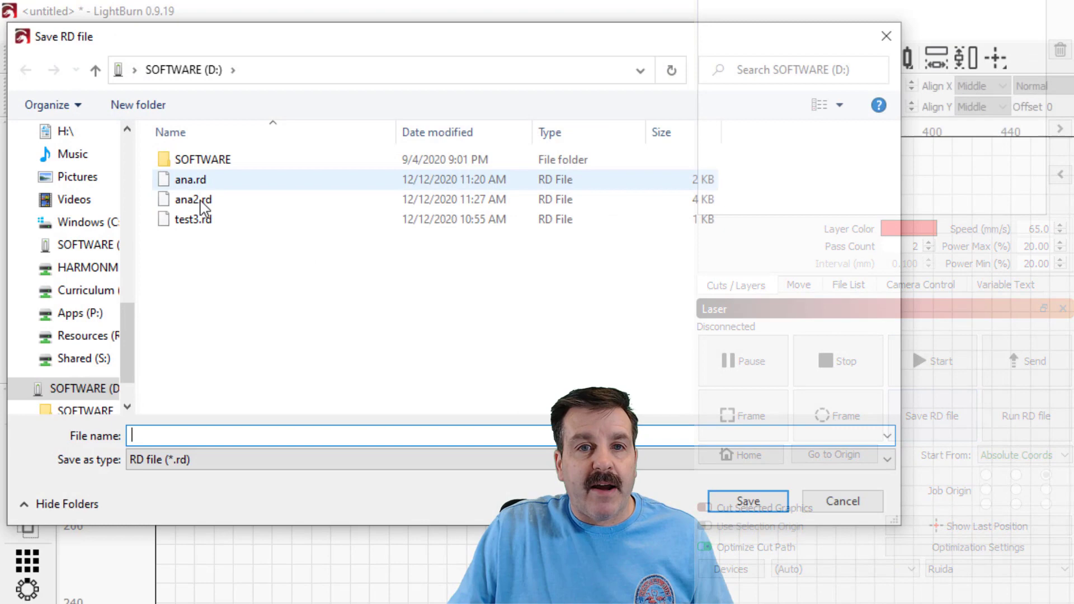
pyautogui.click(192, 199)
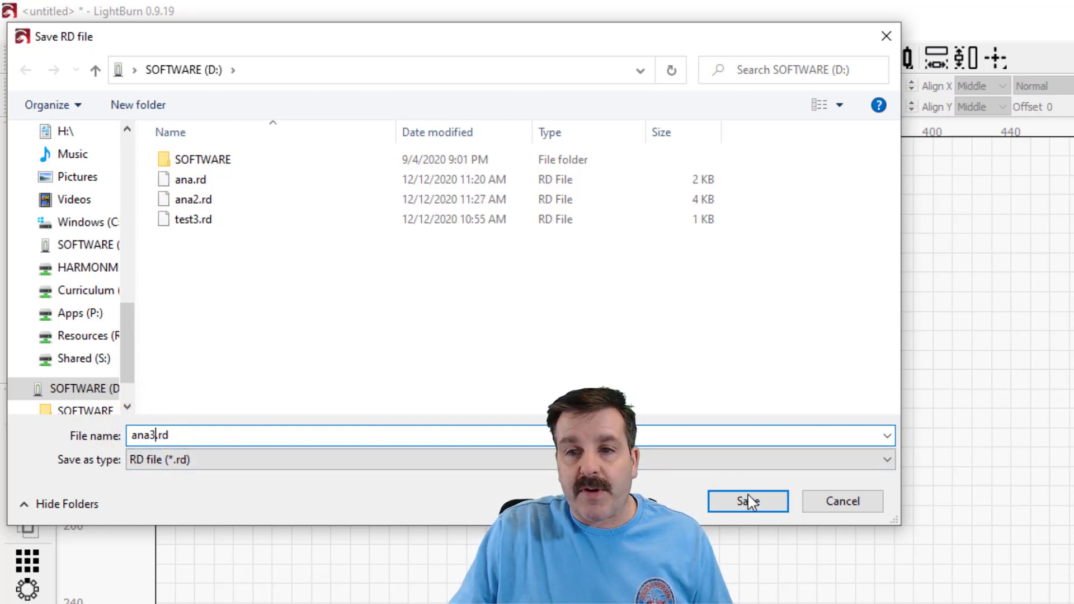
pyautogui.click(748, 502)
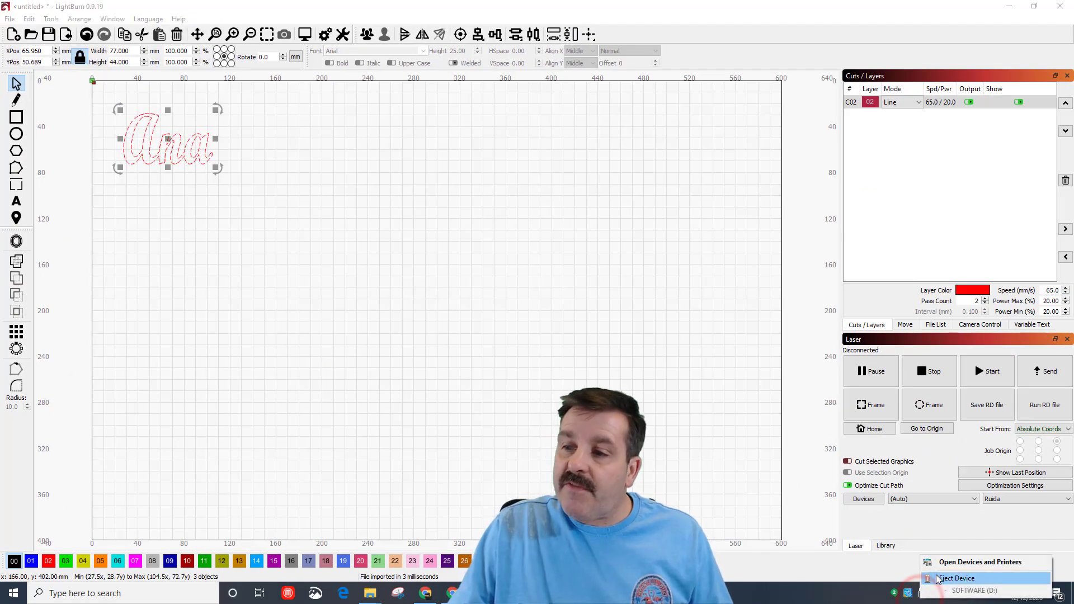
# Eject the USB drive from the Windows system tray.
pyautogui.click(957, 578)
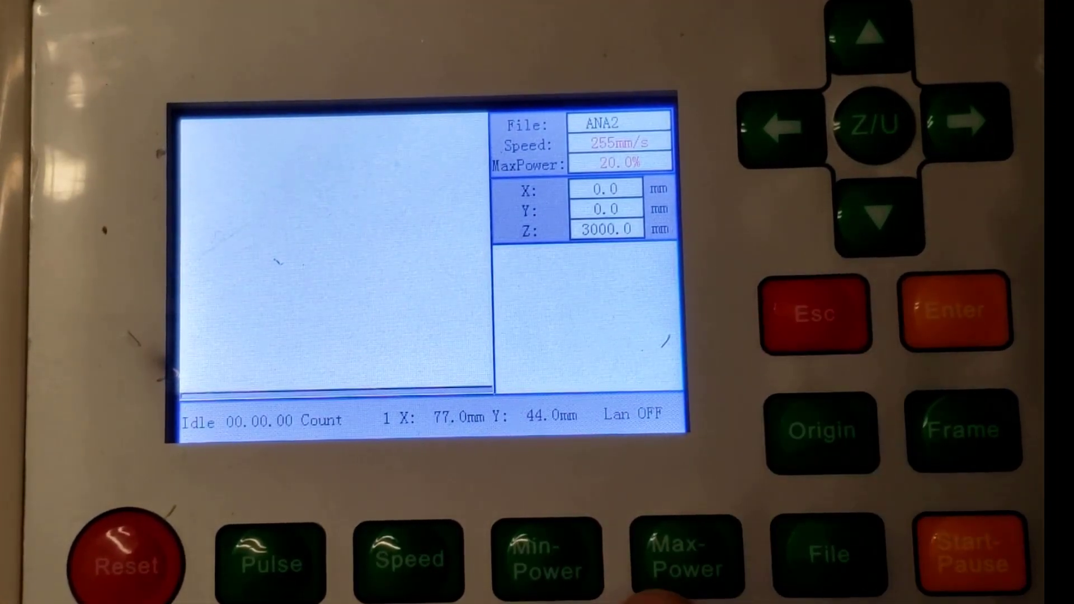
# Open the controller's Udisk+ list showing ANA3, TEST3, ANA and ANA2.
pyautogui.click(825, 560)
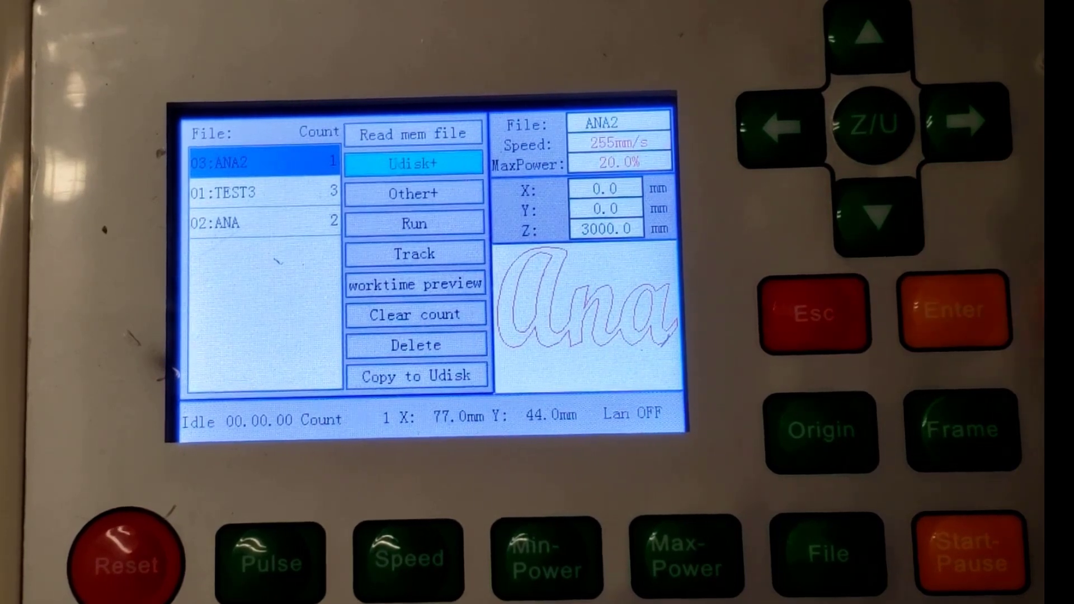
pyautogui.click(951, 318)
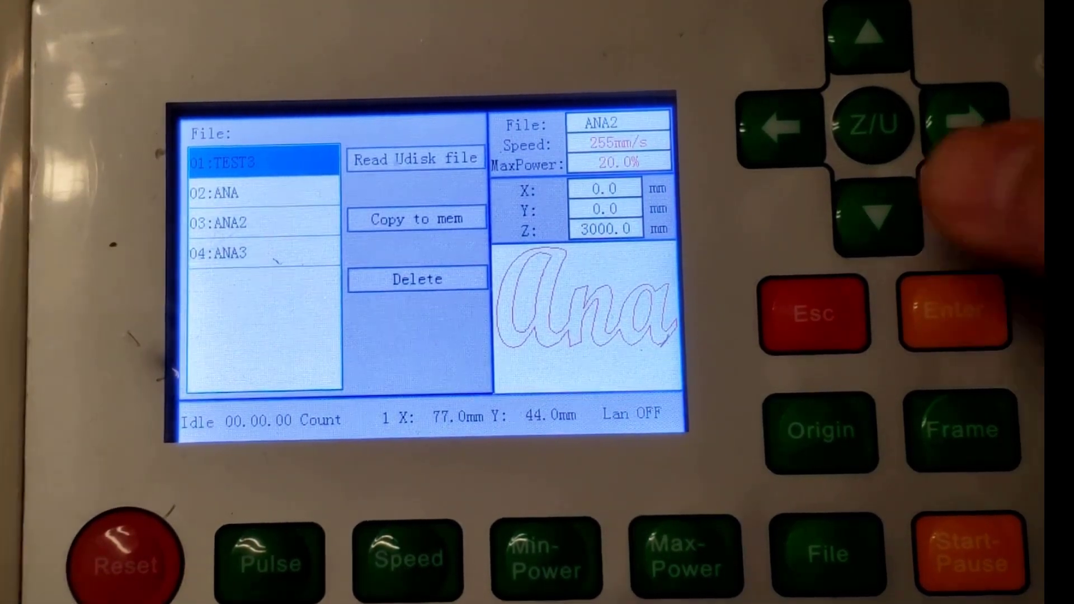
# Copy ANA3 to controller memory and dismiss the Copy Successful message.
pyautogui.click(878, 219)
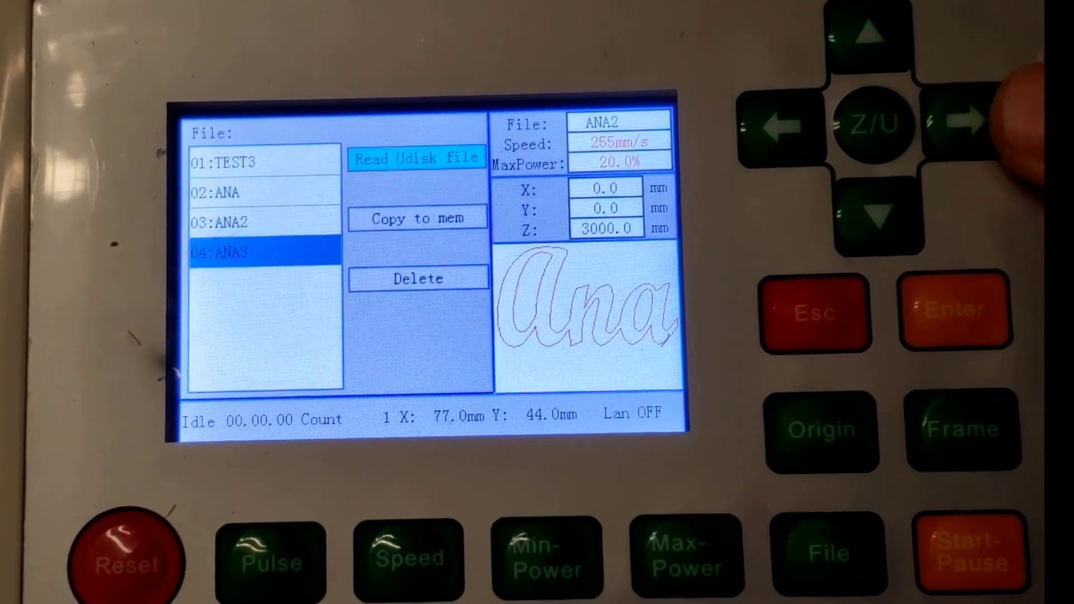
pyautogui.click(954, 322)
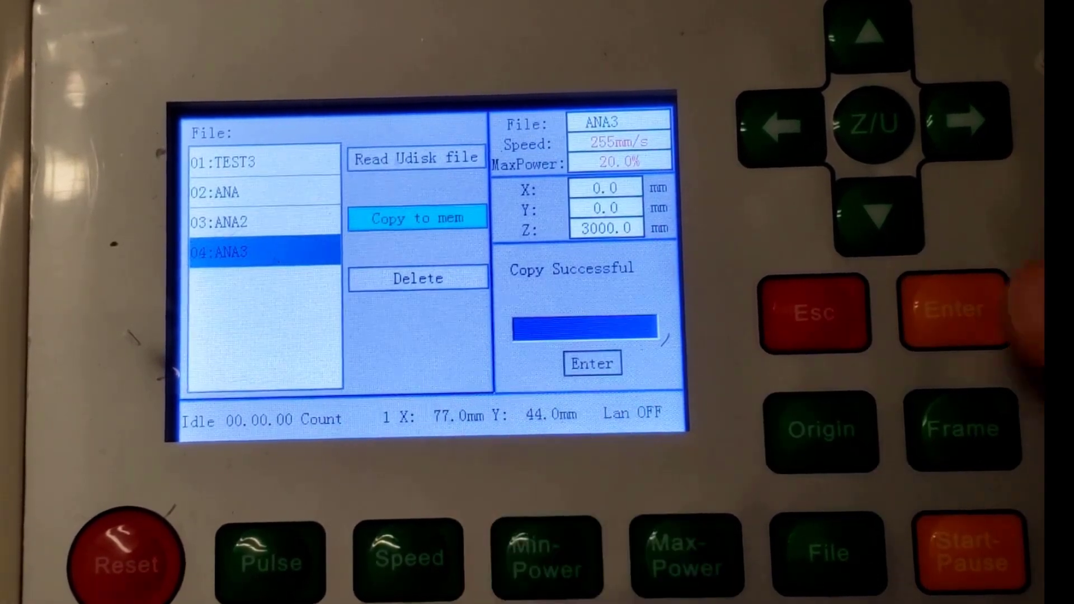
pyautogui.click(948, 318)
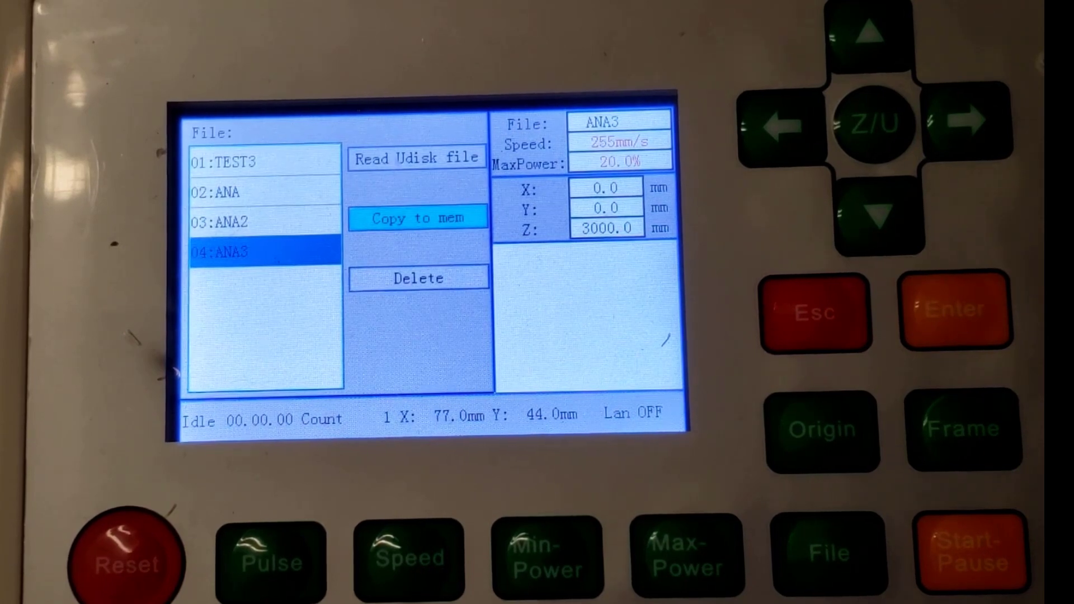